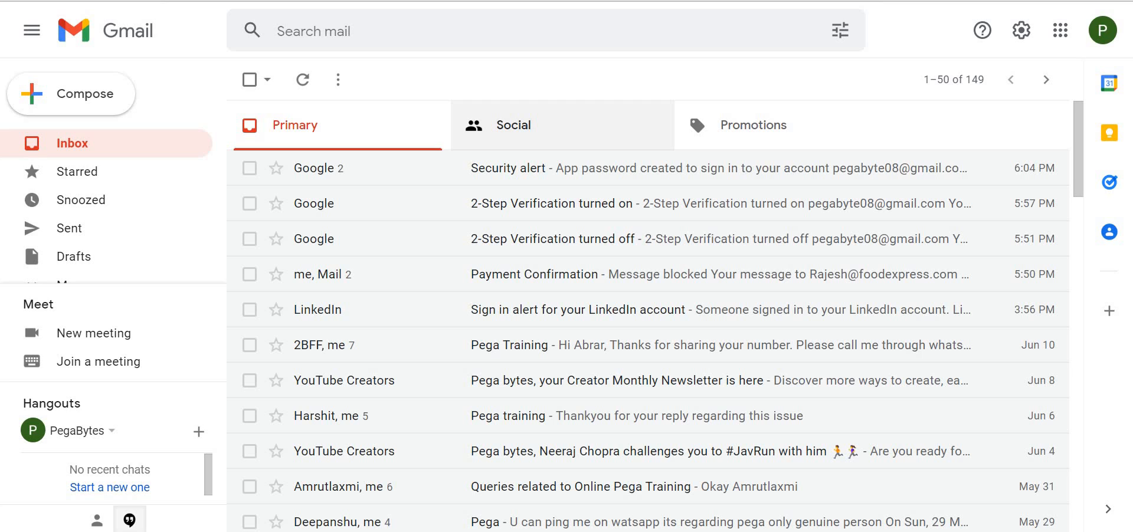
mouse_move(485, 113)
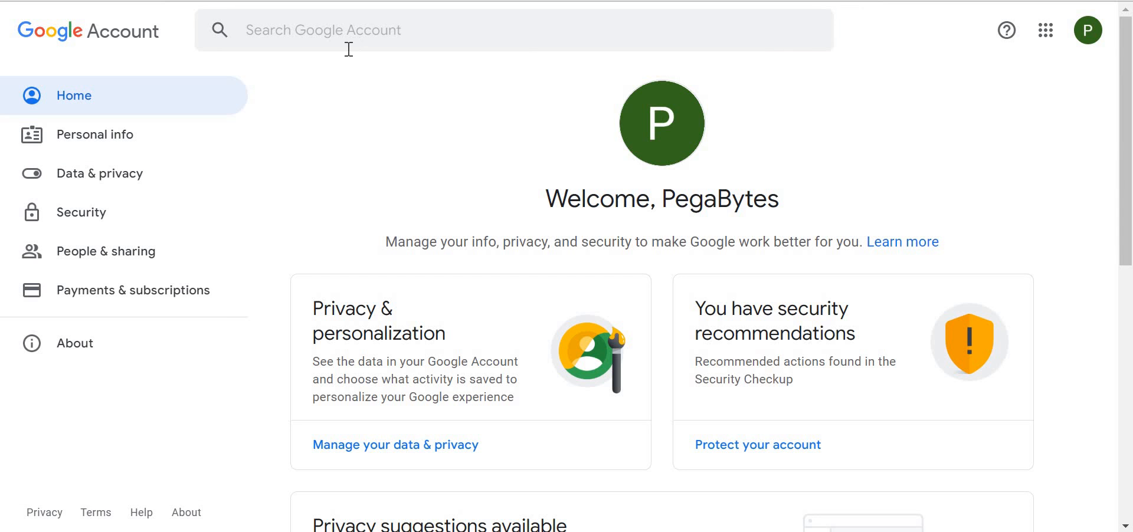
Step: Open the Google Account Security page from Gmail via the profile avatar
left_click(81, 213)
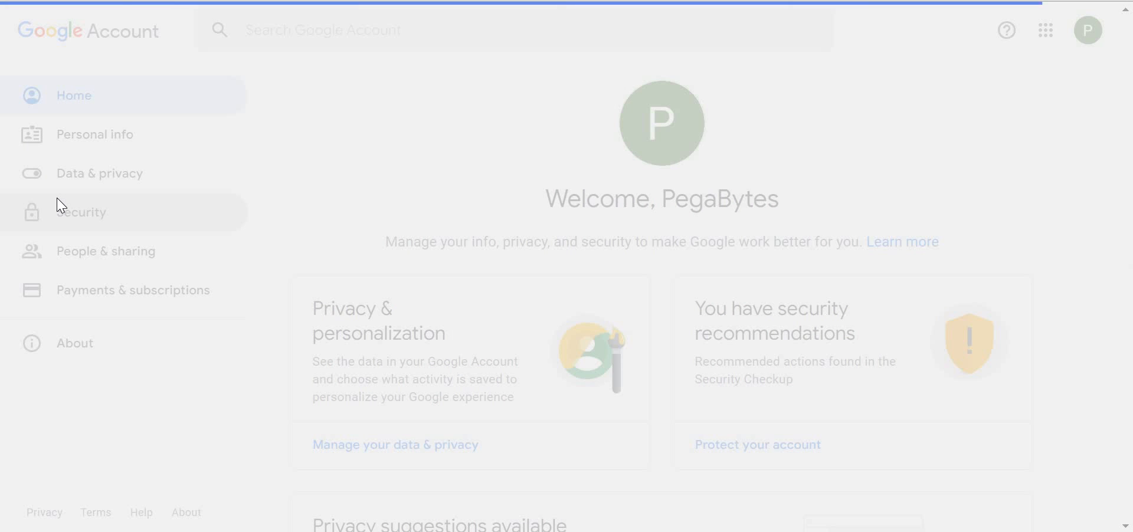
left_click(81, 212)
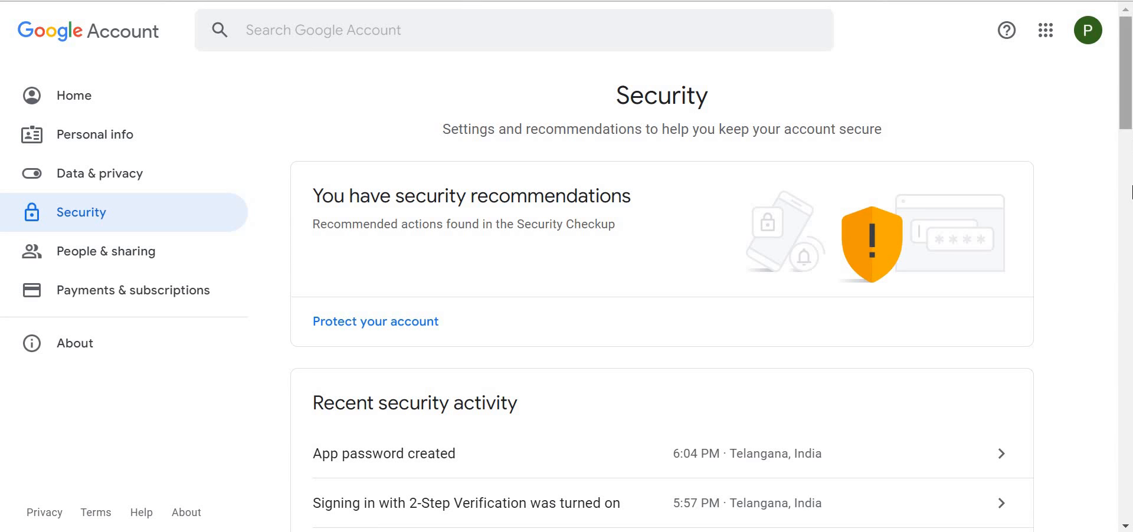
Step: Scroll to 'Signing in to Google' showing 2-Step Verification on and one app password
scroll("down", 3)
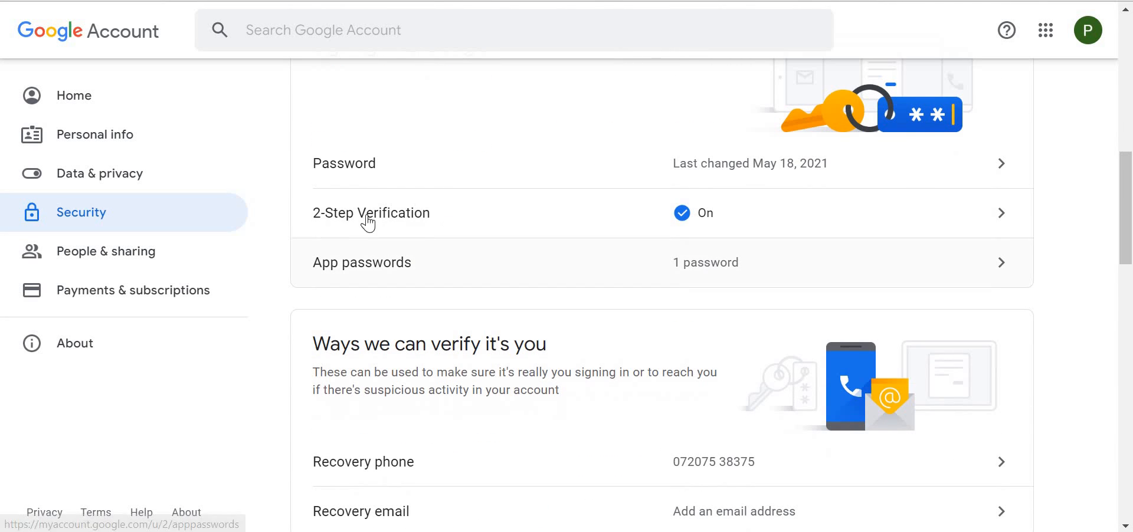
mouse_move(497, 221)
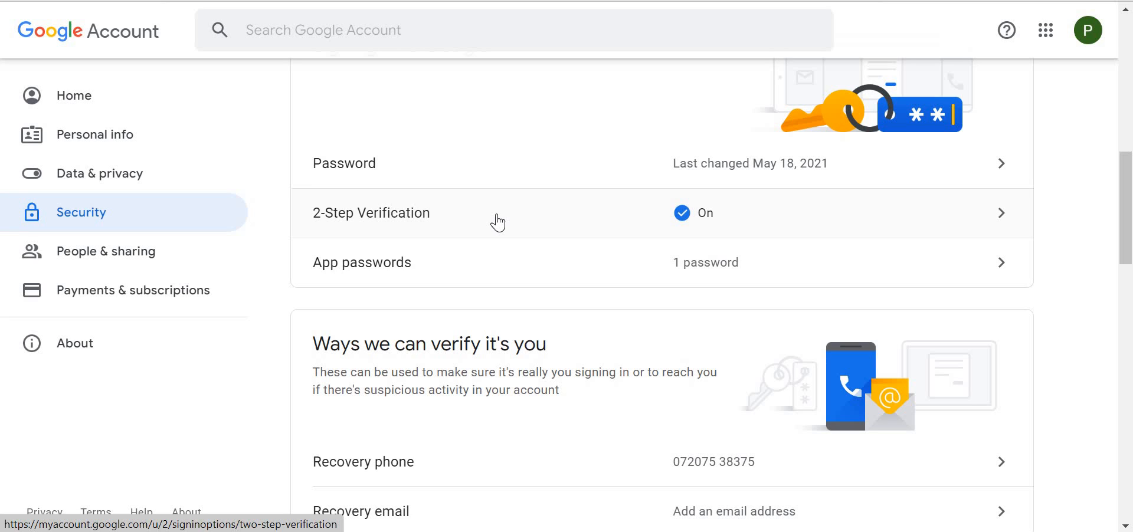
mouse_move(364, 279)
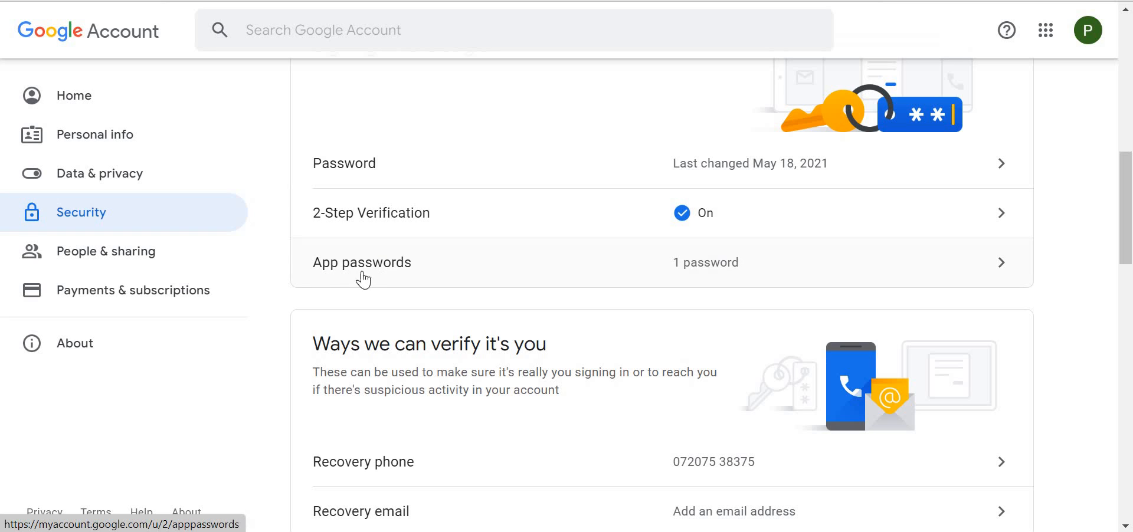
mouse_move(369, 290)
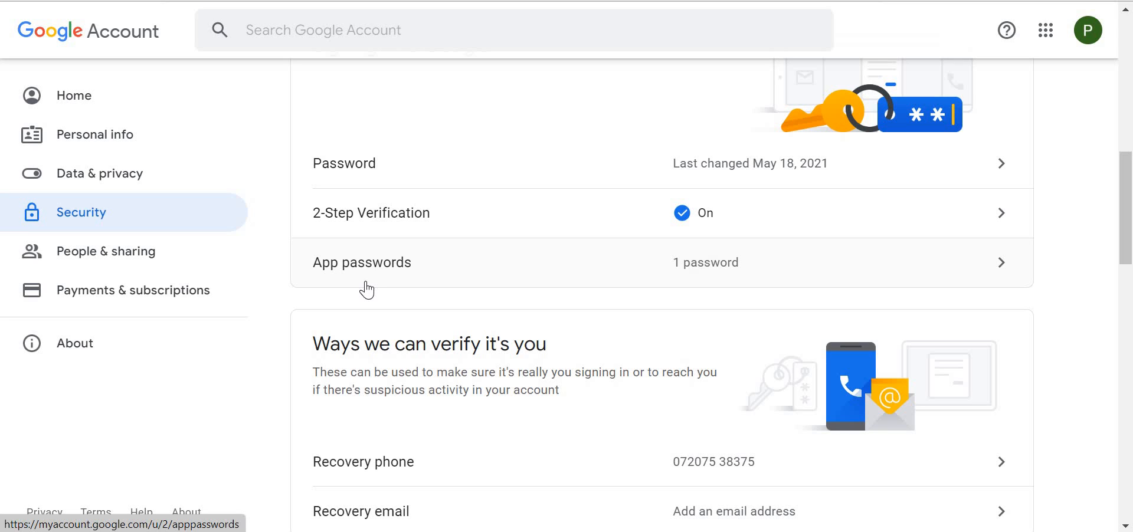
mouse_move(361, 267)
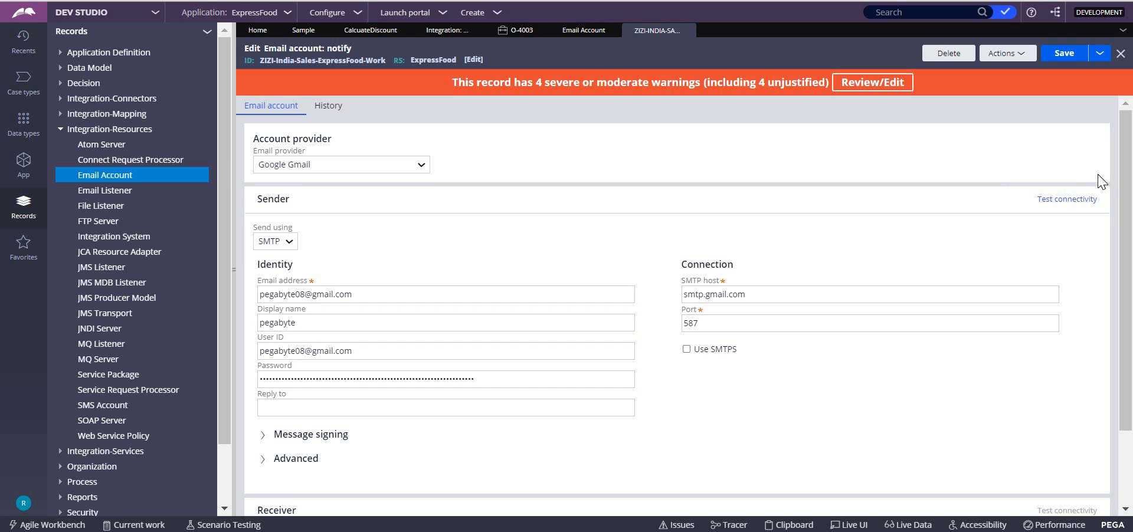
Step: Scroll the notify Email Account record down to its Gmail SMTP Sender section
scroll("down", 3)
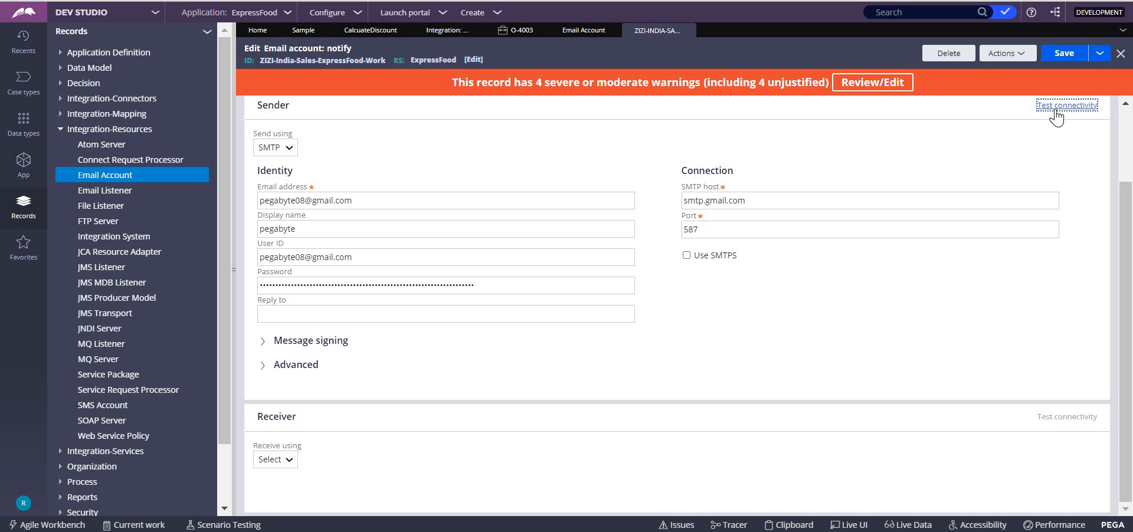
Step: Run the Sender Test connectivity on the notify record, confirm status Good, and dismiss the results
left_click(1068, 105)
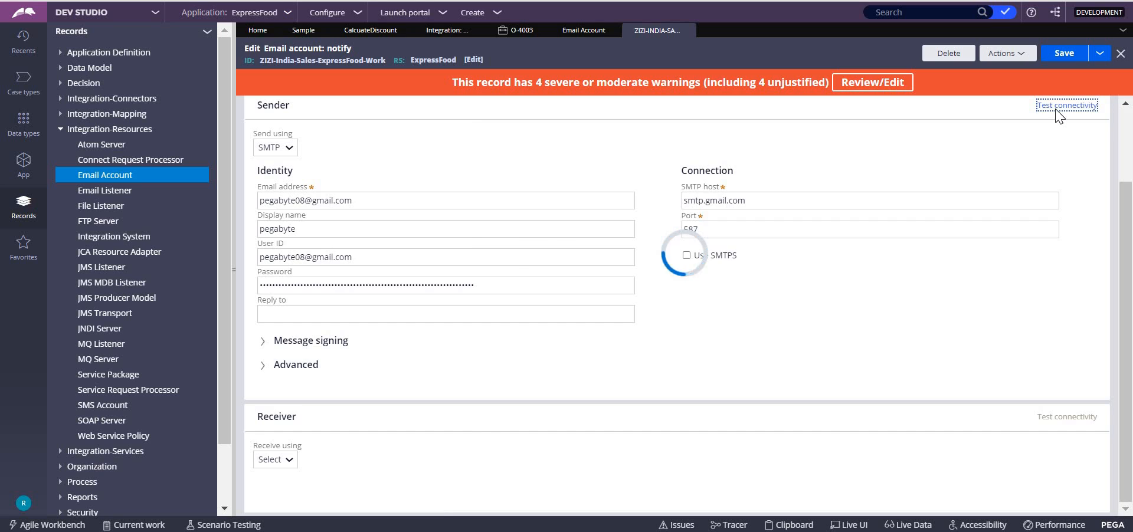
left_click(1067, 105)
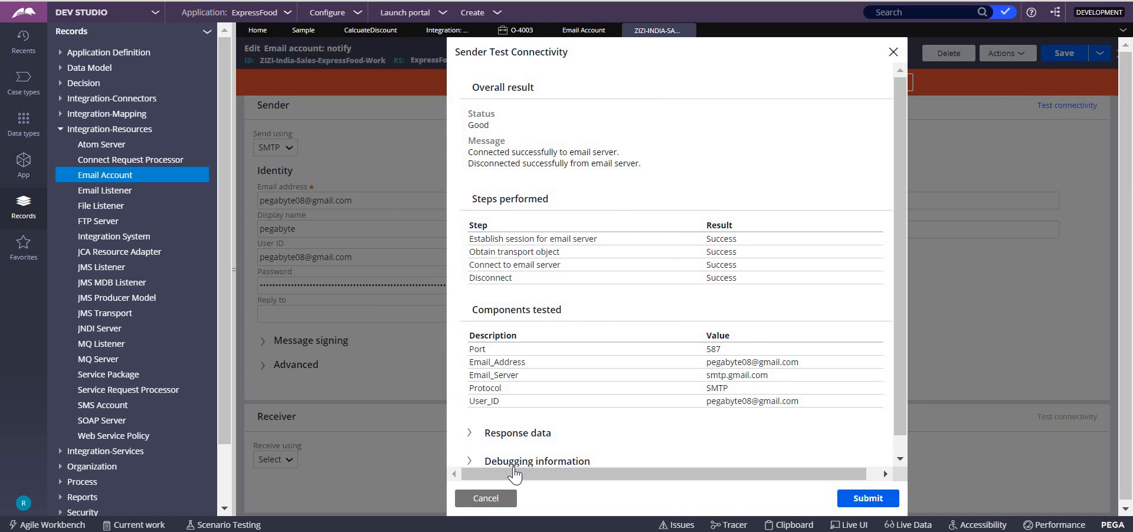
left_click(485, 499)
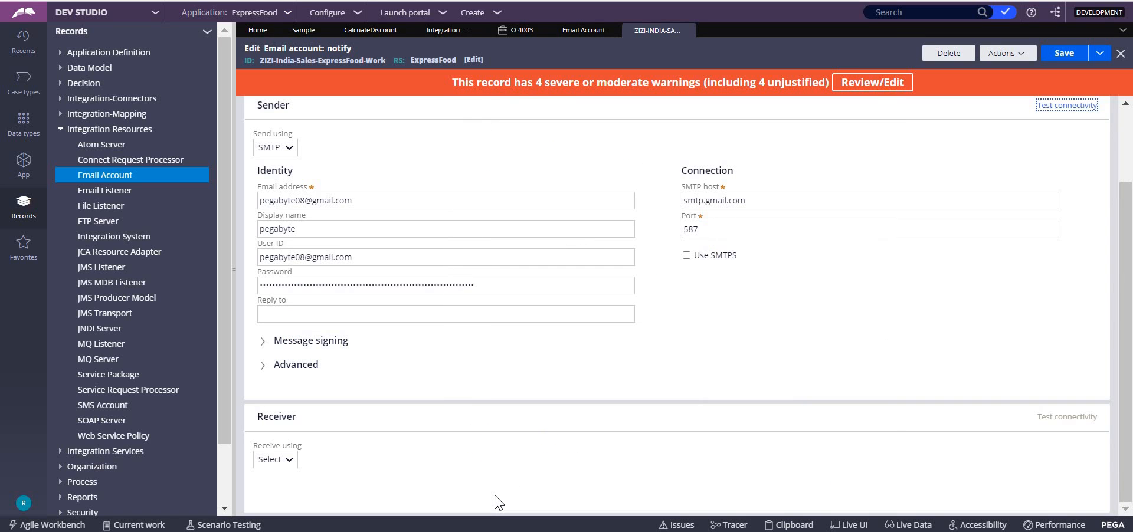